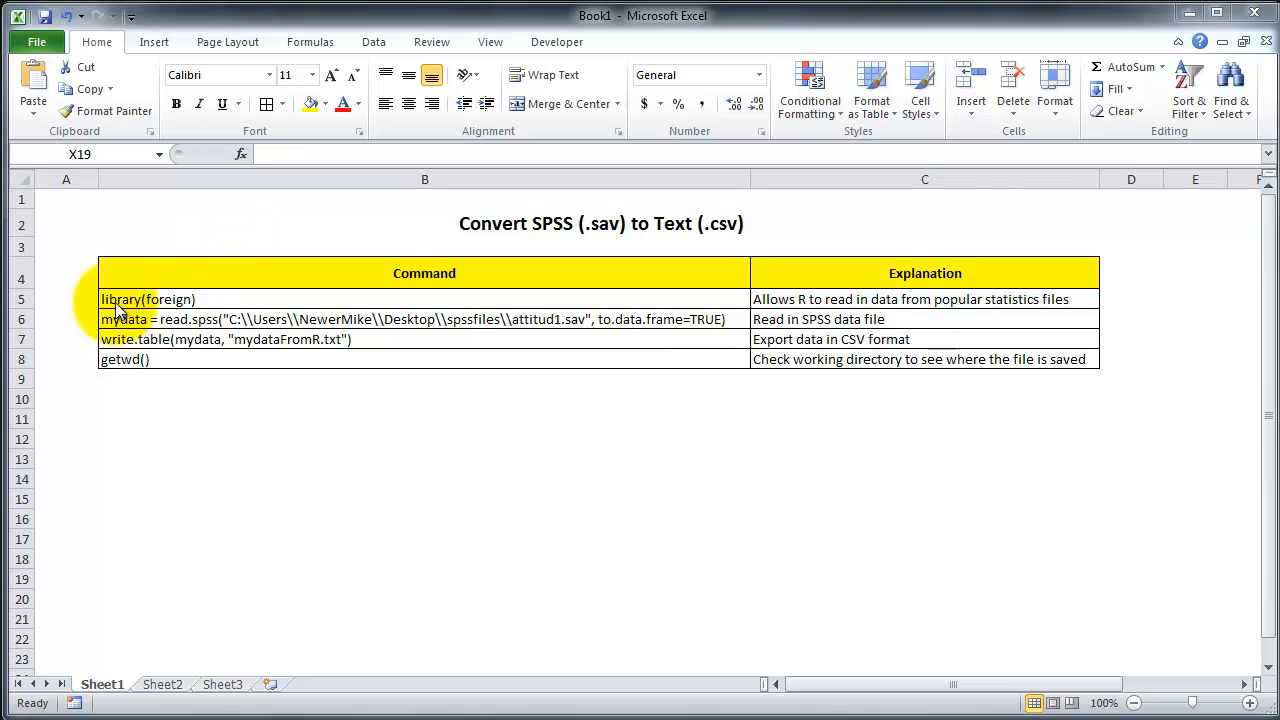
mouse_move(901, 484)
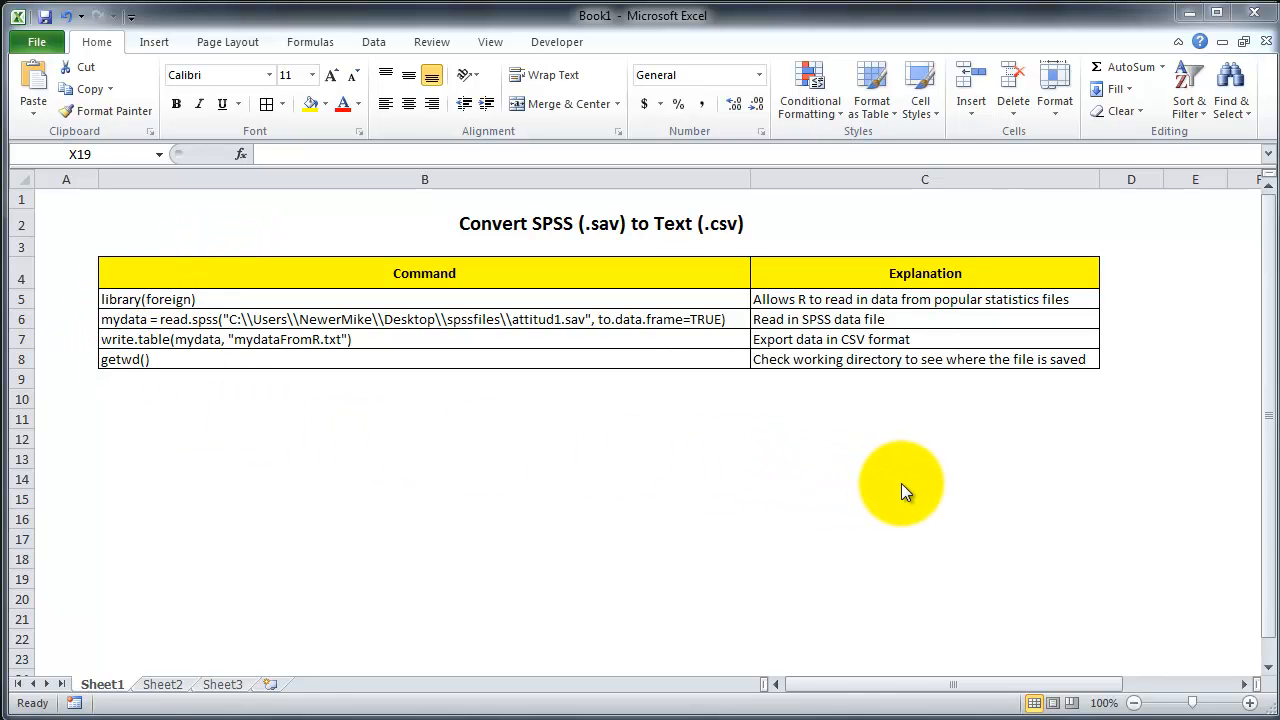
mouse_move(895, 485)
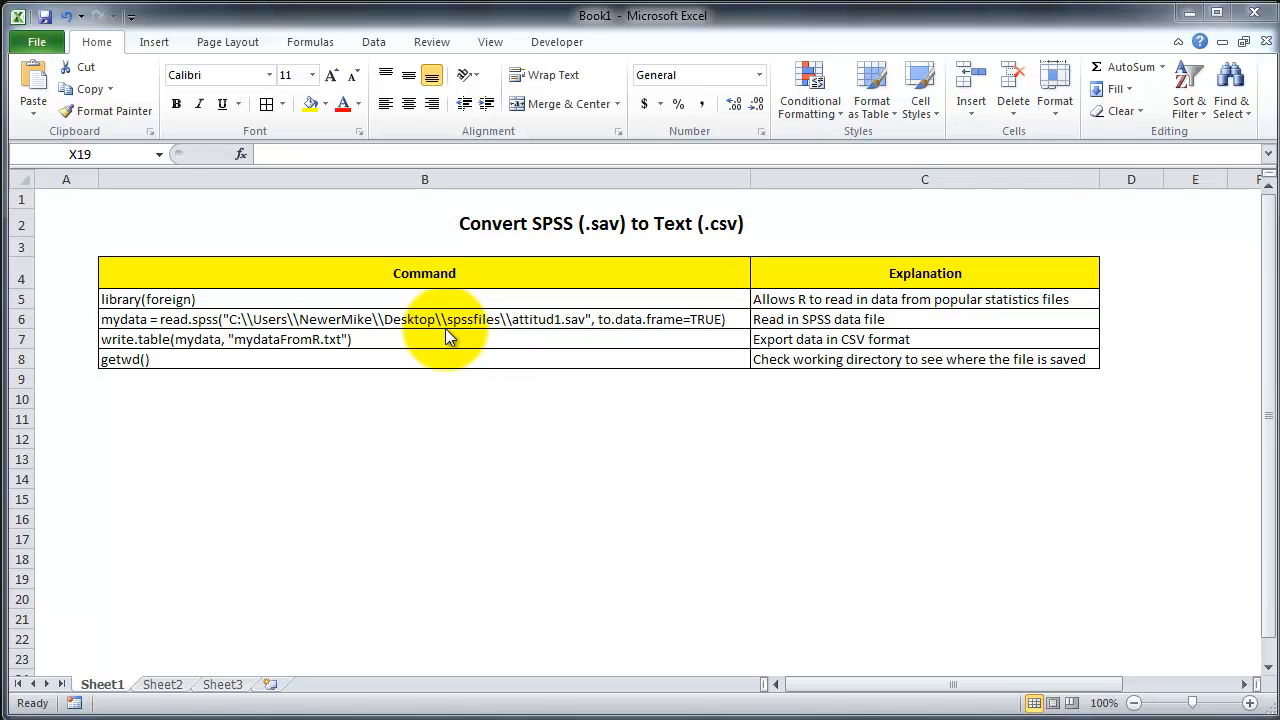
mouse_move(440, 415)
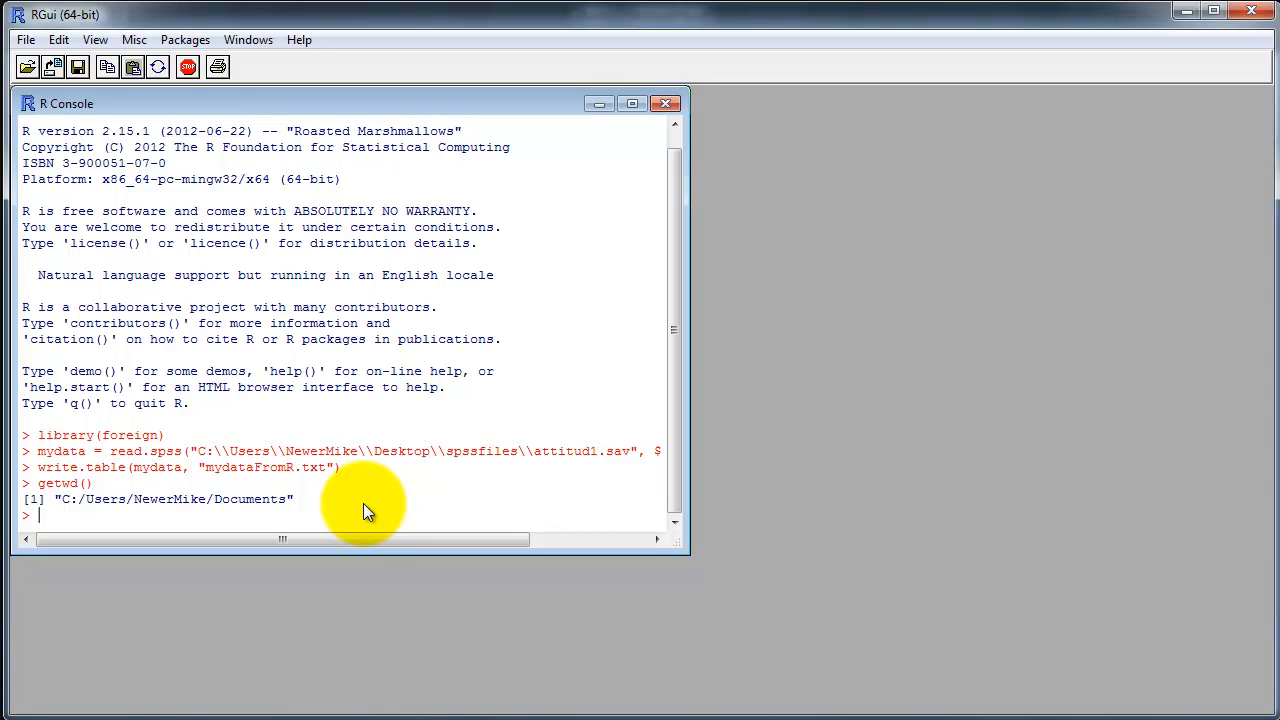
mouse_move(230, 523)
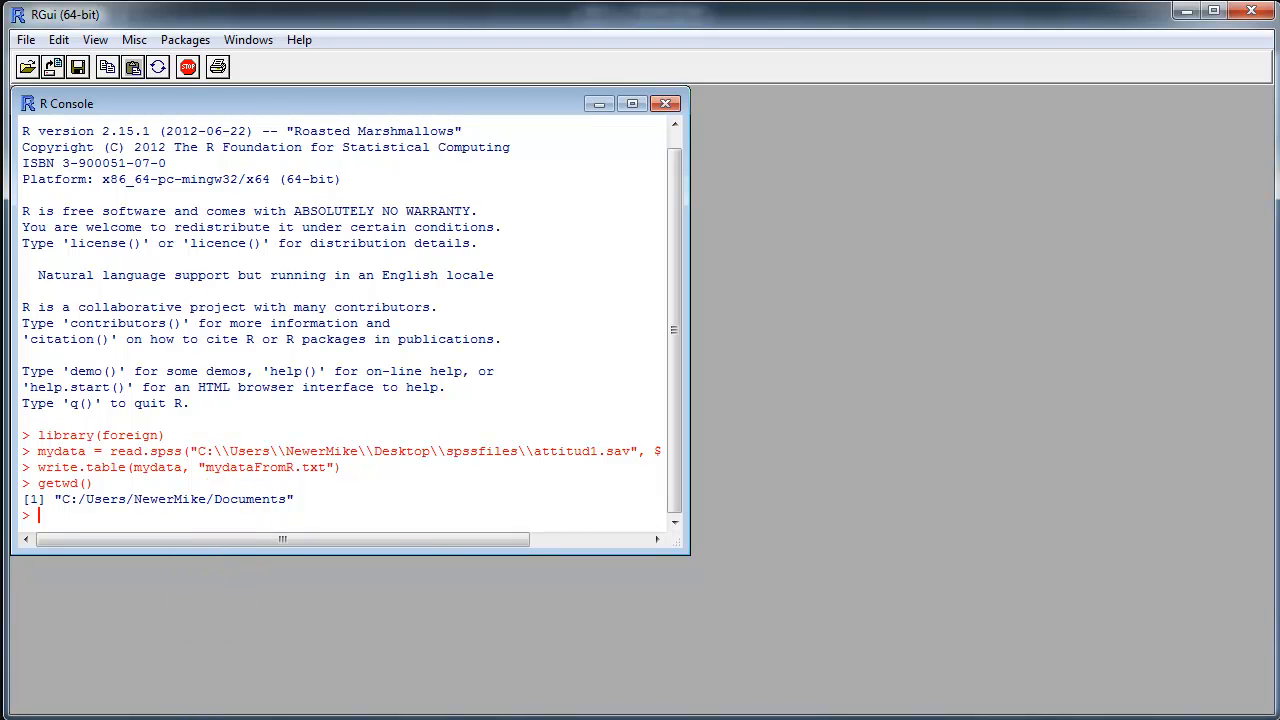
Open mydataFromR from the Documents library in Notepad to view the exported SPSS rows
left_click(10, 710)
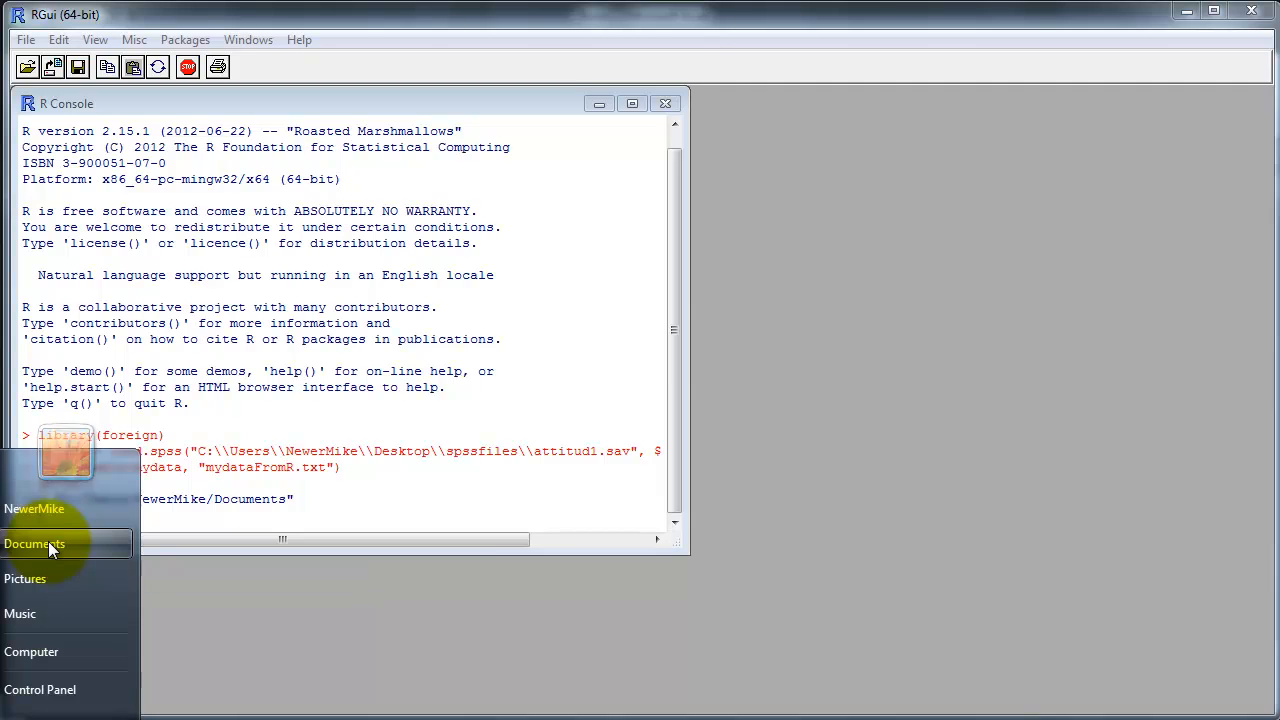
left_click(34, 543)
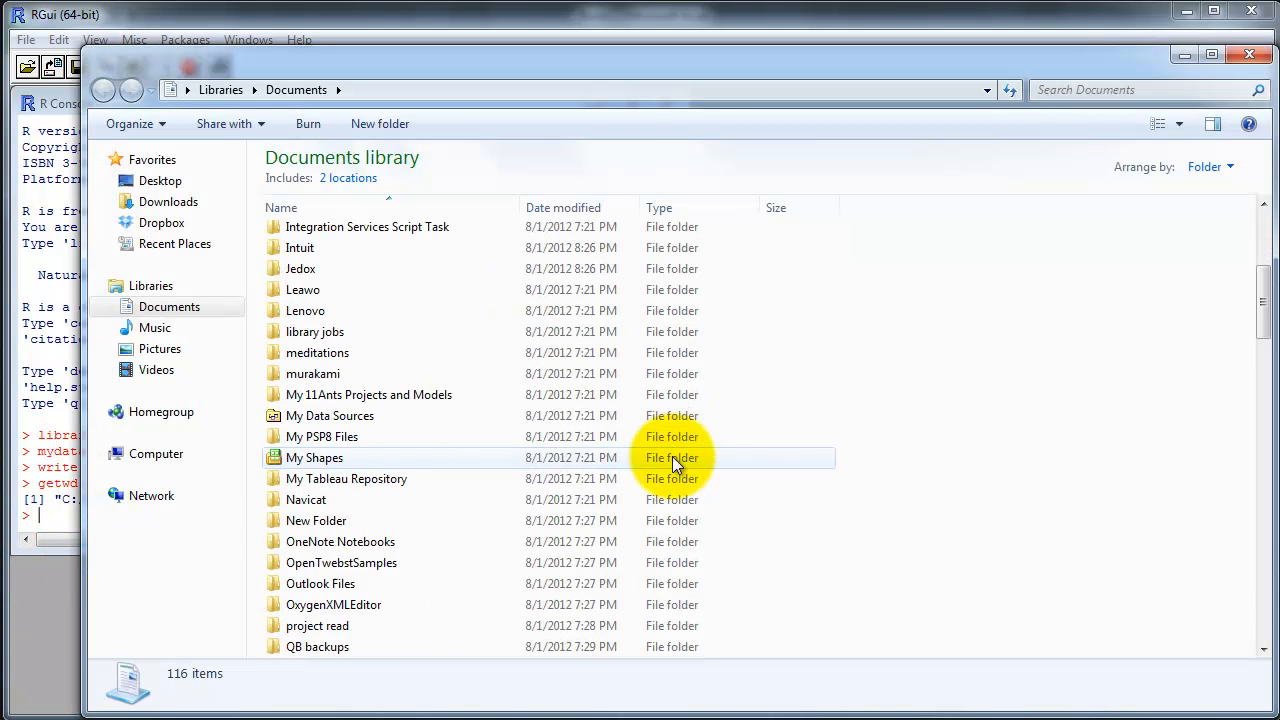
scroll("down", 3)
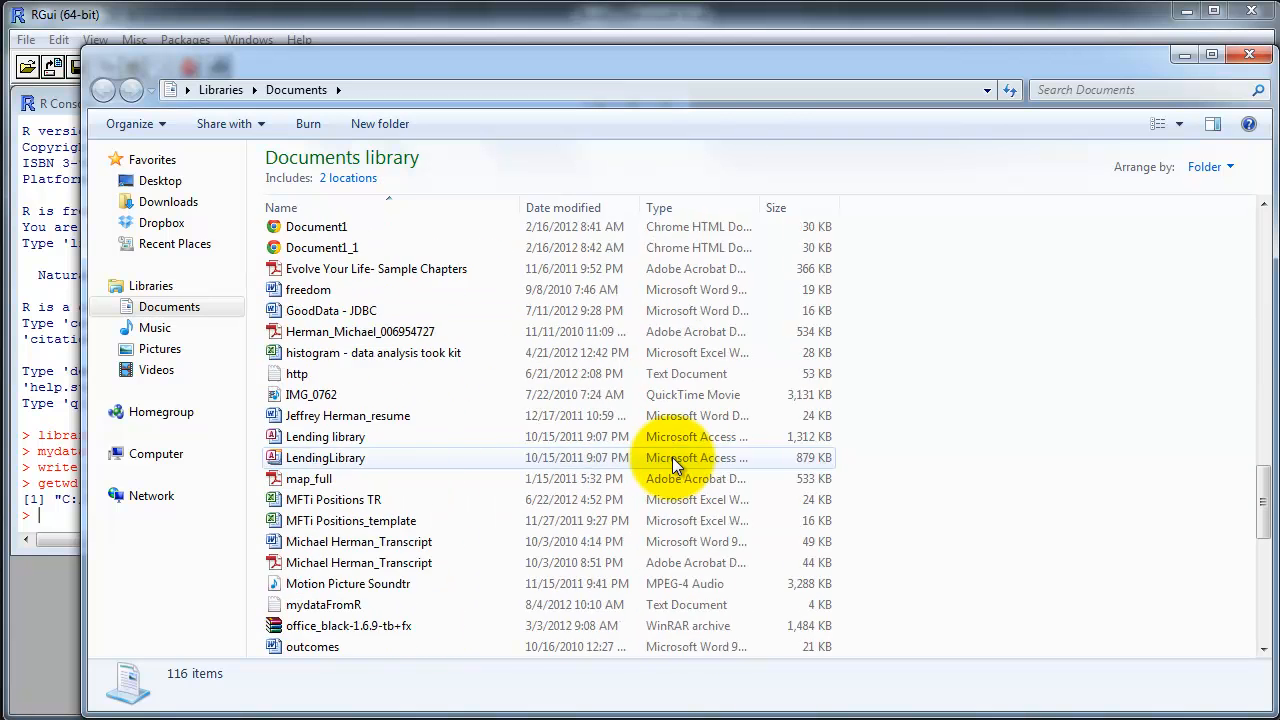
scroll("down", 3)
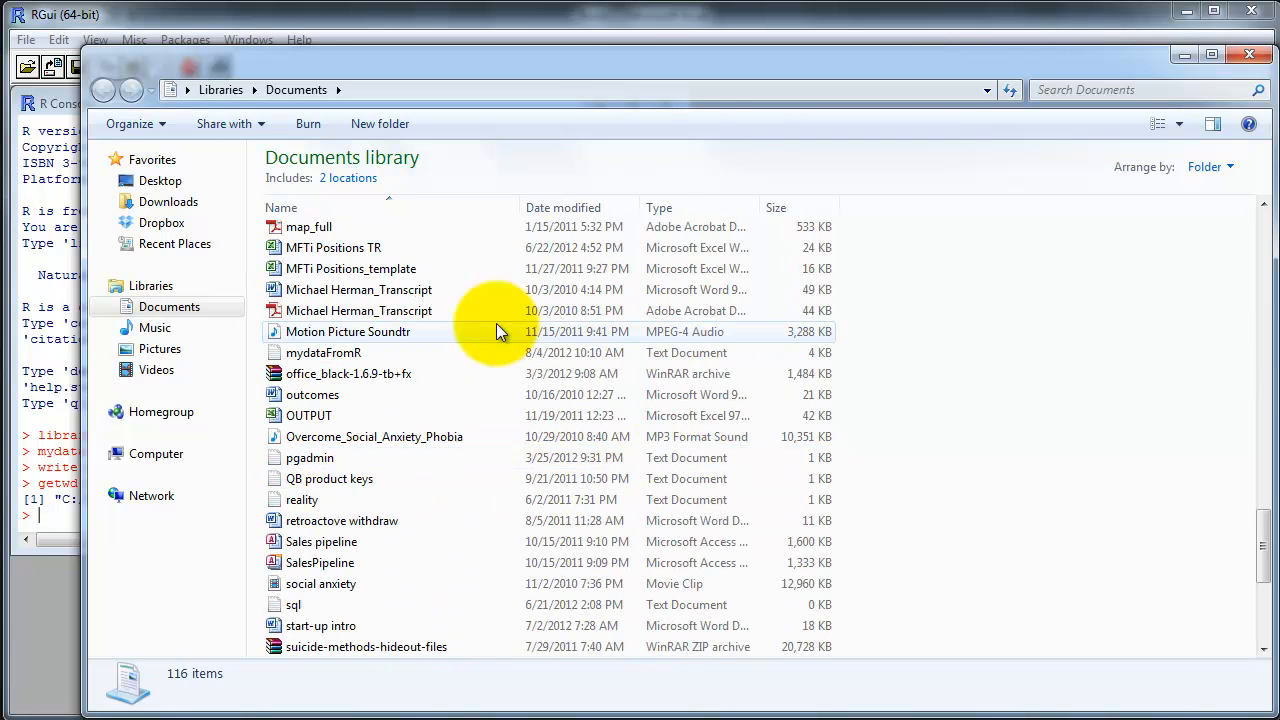
left_click(323, 352)
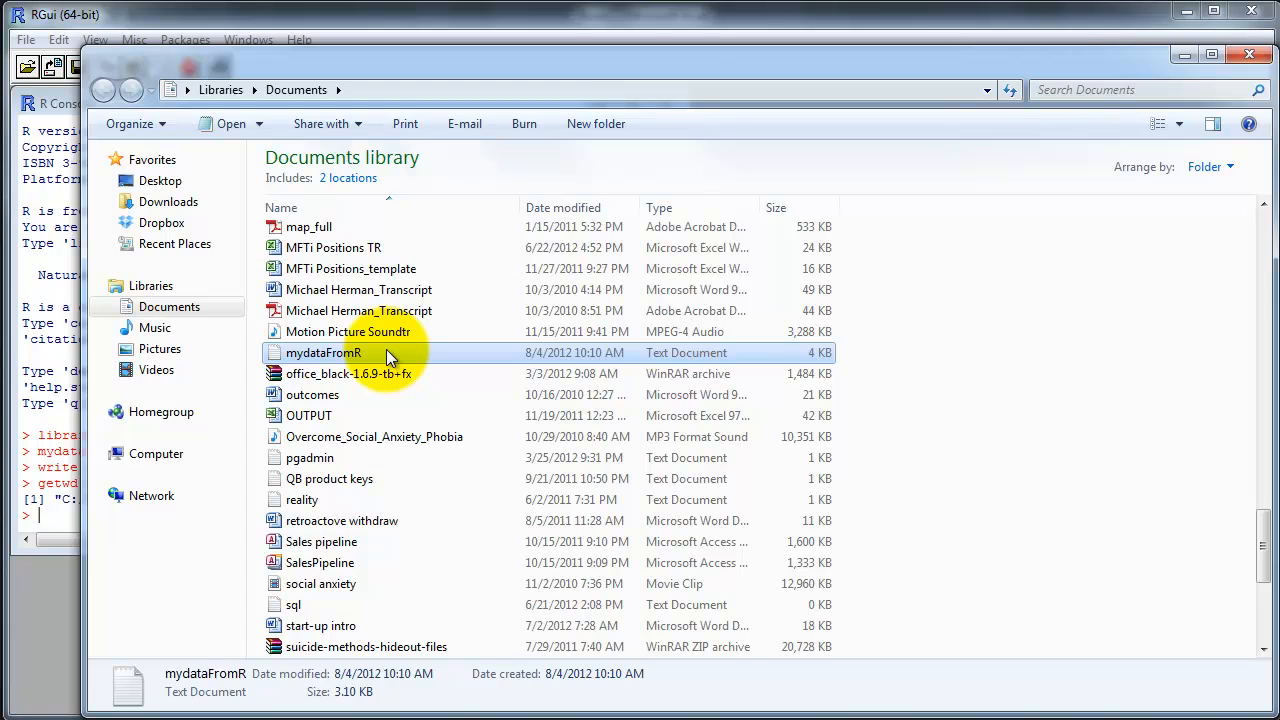
double_click(323, 352)
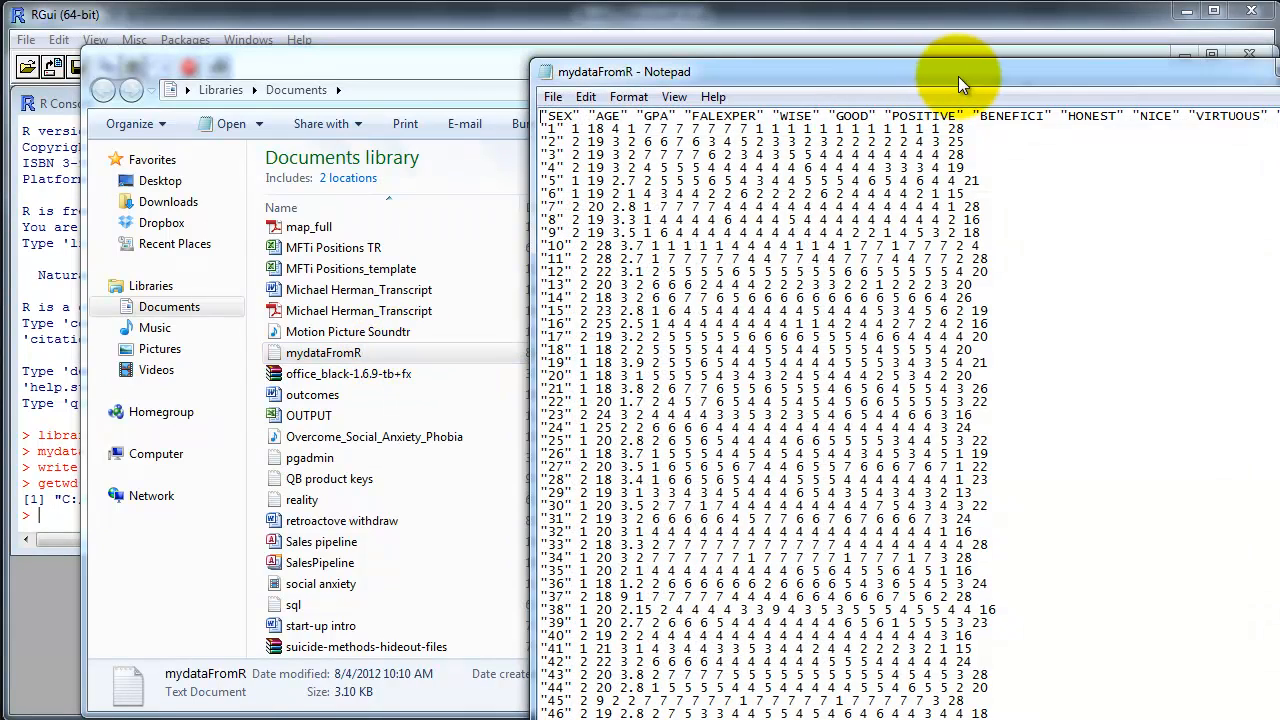